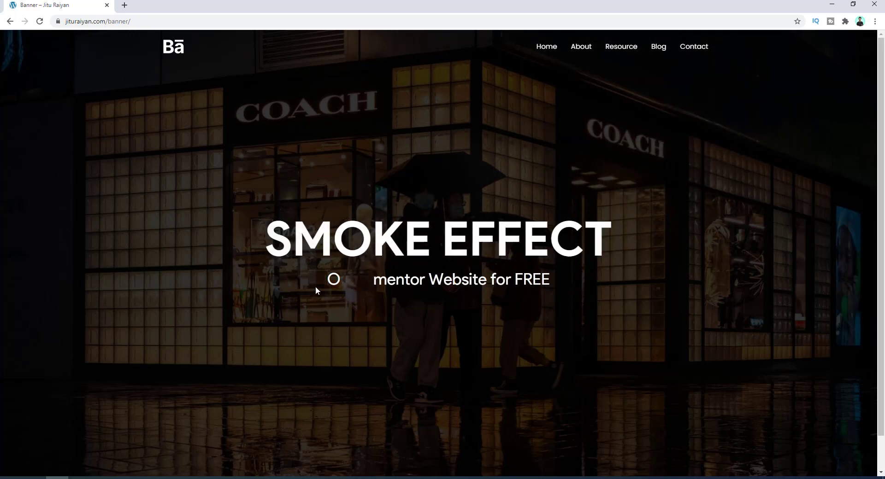
{"action": "mouse_move", "coordinate": [625, 278]}
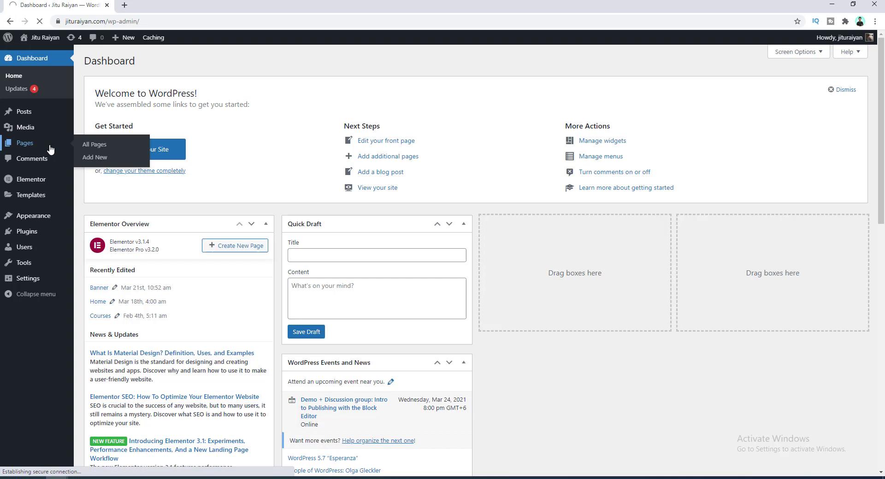
Step: Open the Banner page from All Pages for editing in Elementor
{"action": "left_click", "coordinate": [94, 145]}
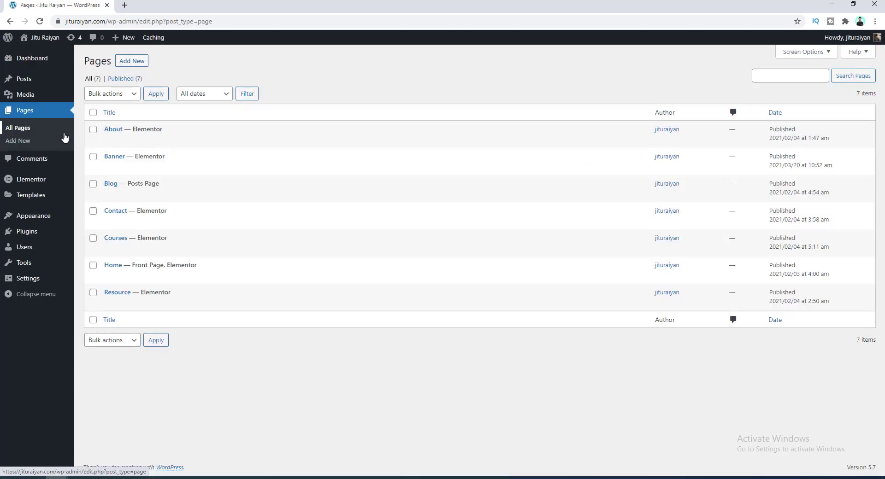
{"action": "left_click", "coordinate": [211, 168]}
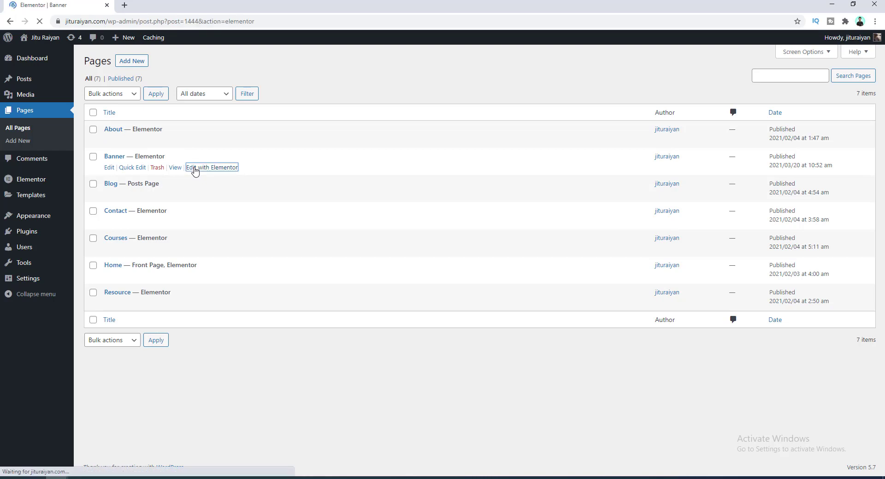
{"action": "left_click", "coordinate": [211, 167]}
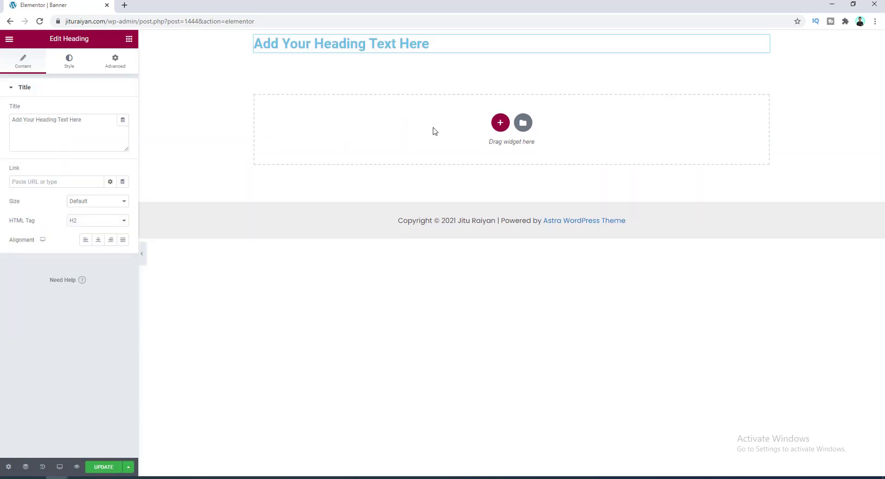
Step: Set the heading text to SMOKE EFFECT and centre-align it
{"action": "triple_click", "coordinate": [46, 120]}
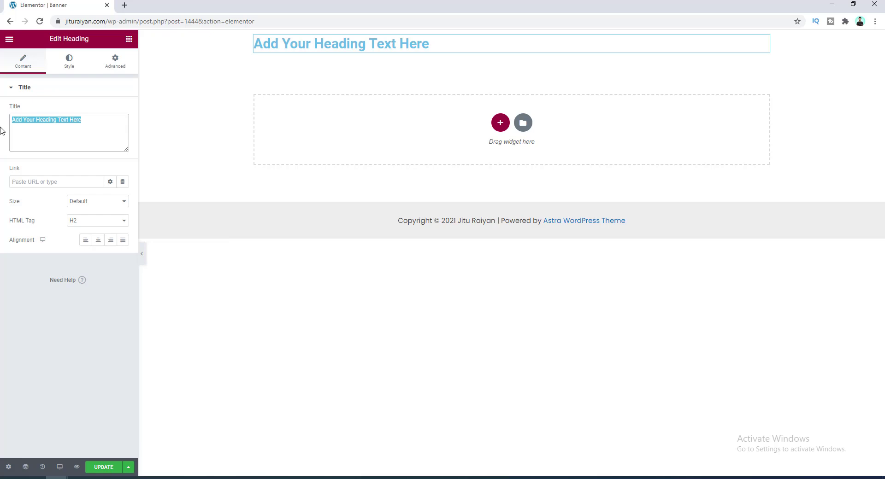
{"action": "type", "text": "SMOKE EFFECT"}
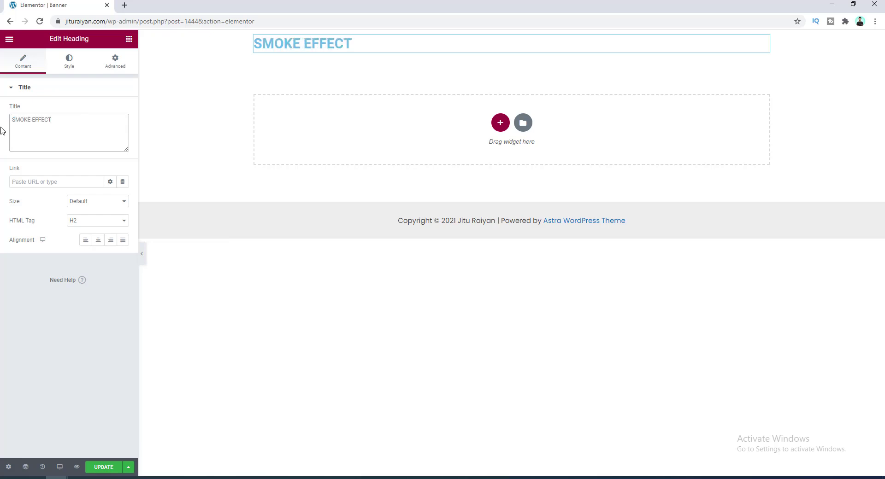
{"action": "mouse_move", "coordinate": [97, 240]}
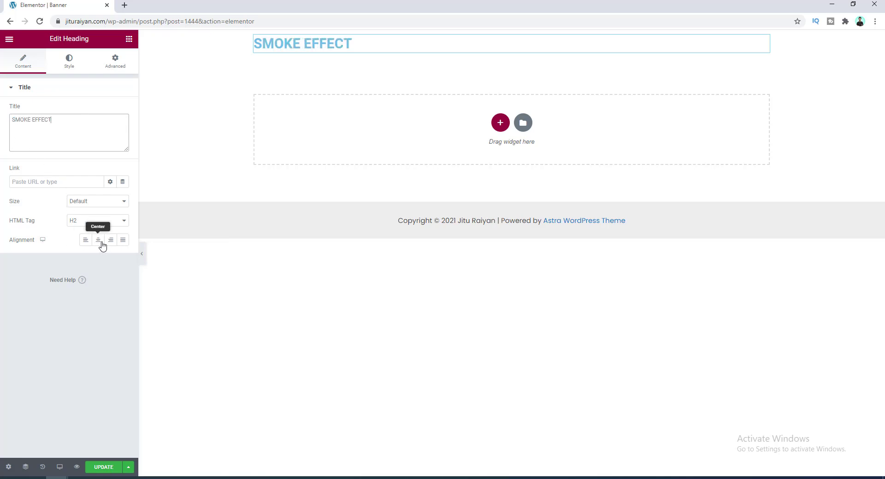
{"action": "left_click", "coordinate": [98, 240]}
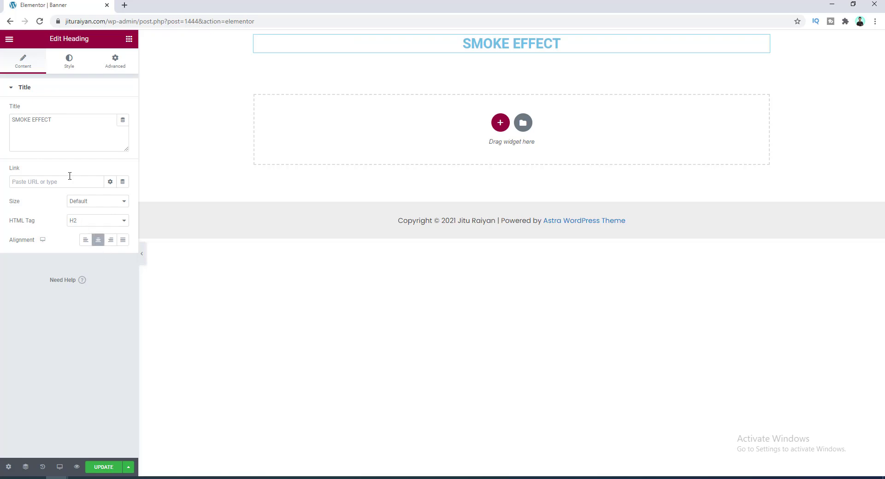
{"action": "left_click", "coordinate": [68, 60]}
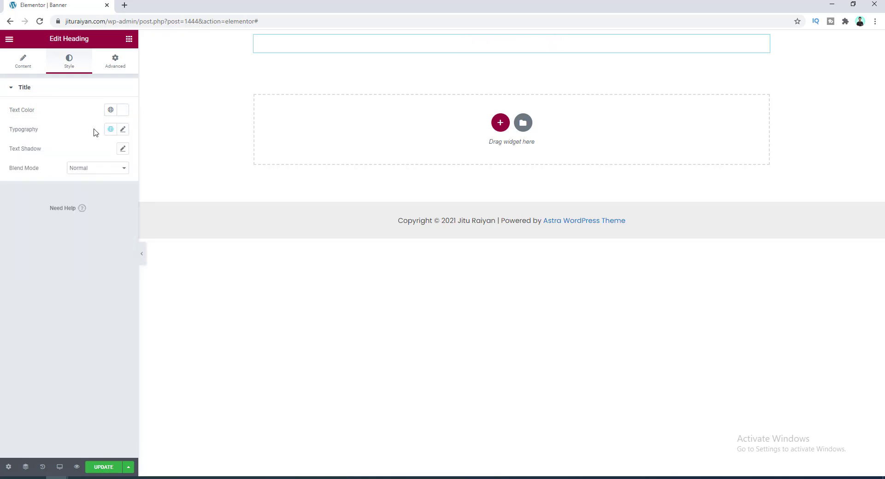
{"action": "mouse_move", "coordinate": [497, 70]}
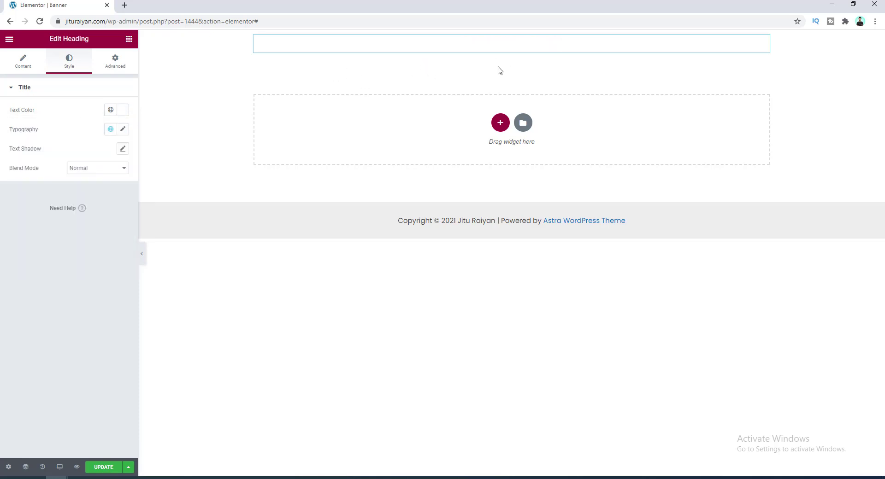
{"action": "mouse_move", "coordinate": [464, 40]}
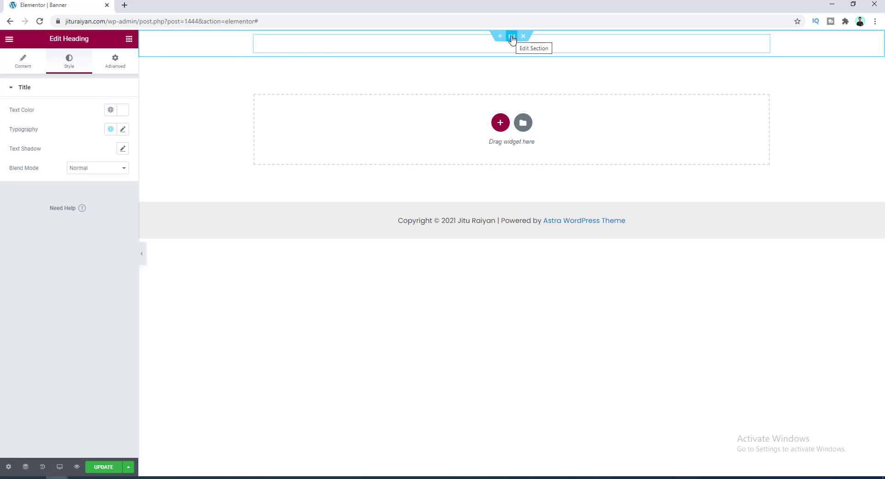
Step: Select the heading's section and show its Style background settings
{"action": "left_click", "coordinate": [511, 36]}
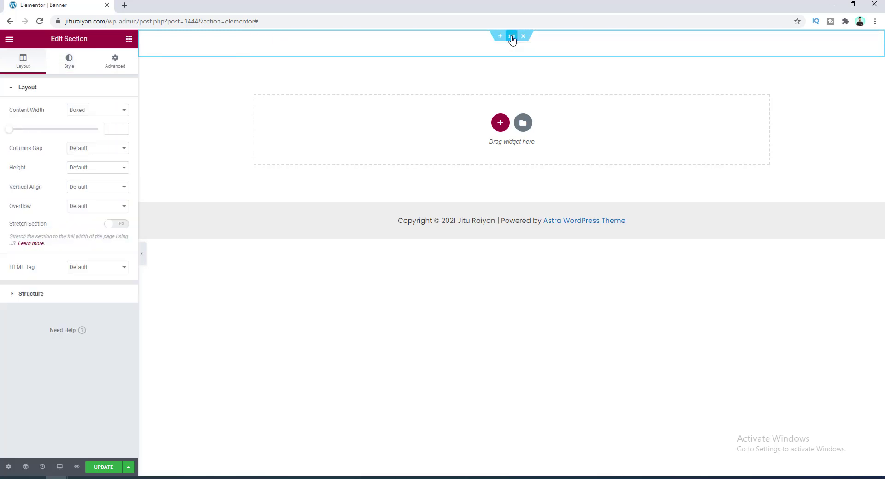
{"action": "left_click", "coordinate": [68, 61]}
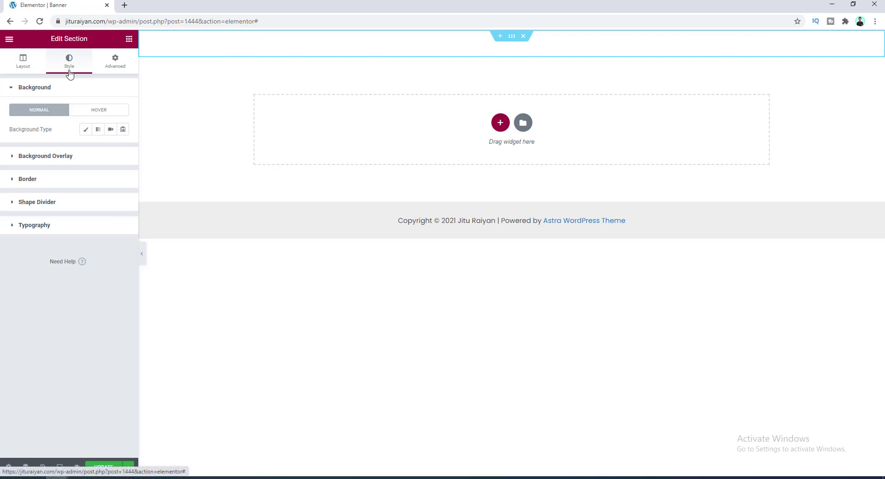
{"action": "mouse_move", "coordinate": [86, 130]}
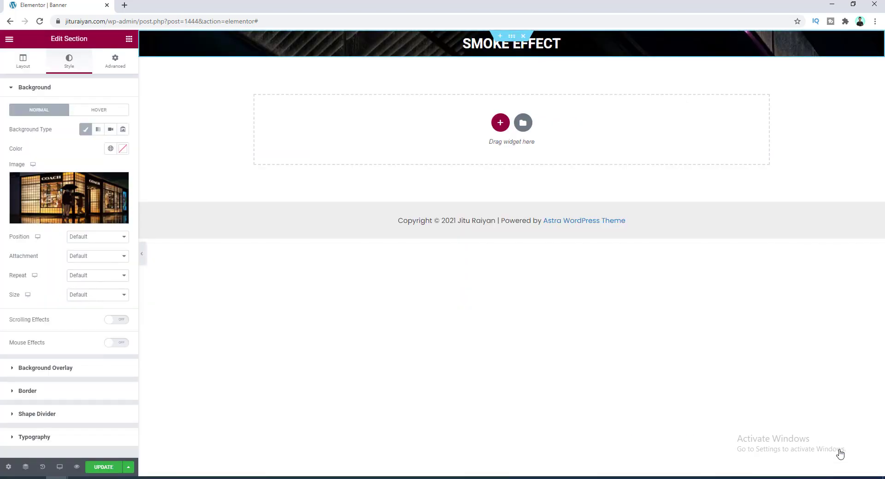
{"action": "mouse_move", "coordinate": [264, 46]}
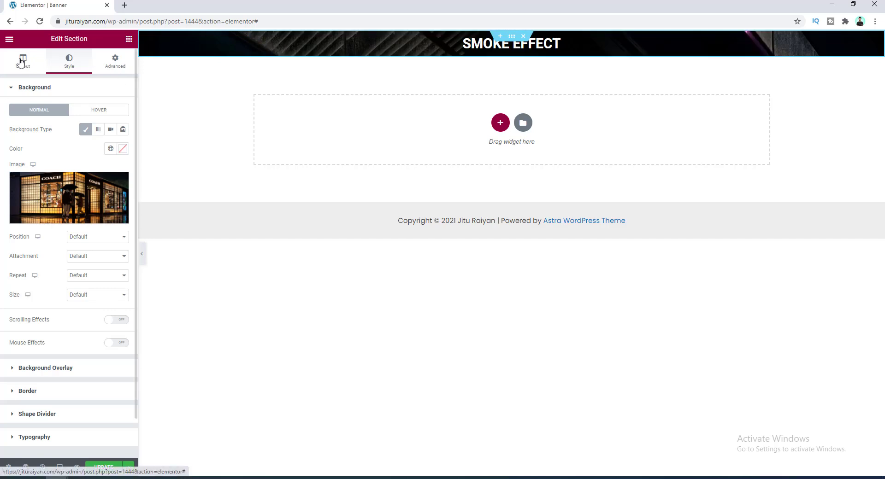
Step: Set the section height to Fit To Screen
{"action": "left_click", "coordinate": [23, 59]}
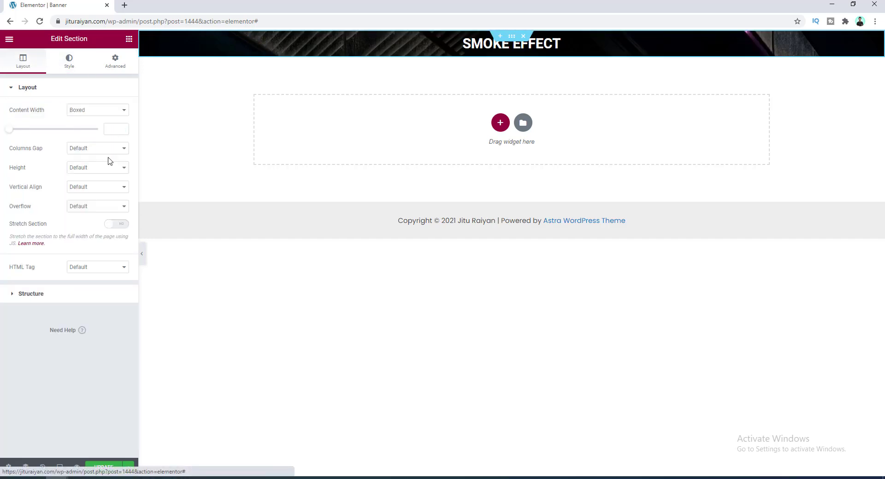
{"action": "left_click", "coordinate": [96, 168]}
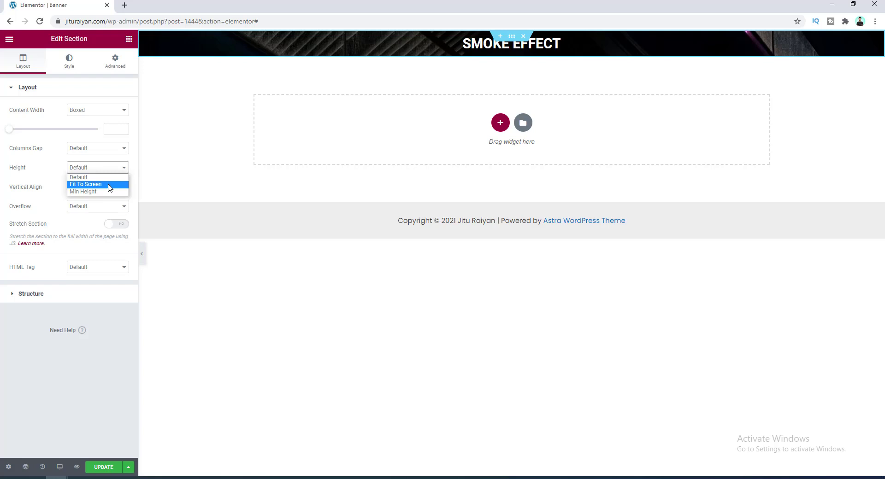
{"action": "left_click", "coordinate": [84, 184]}
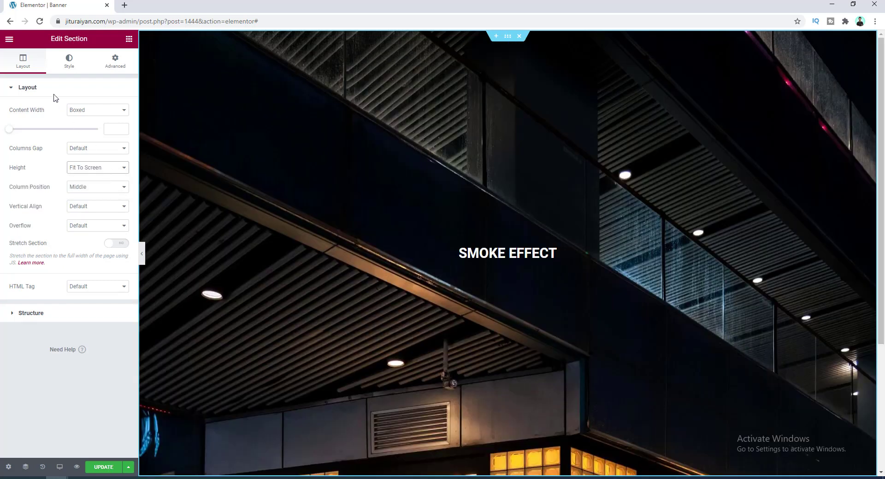
{"action": "mouse_move", "coordinate": [66, 65]}
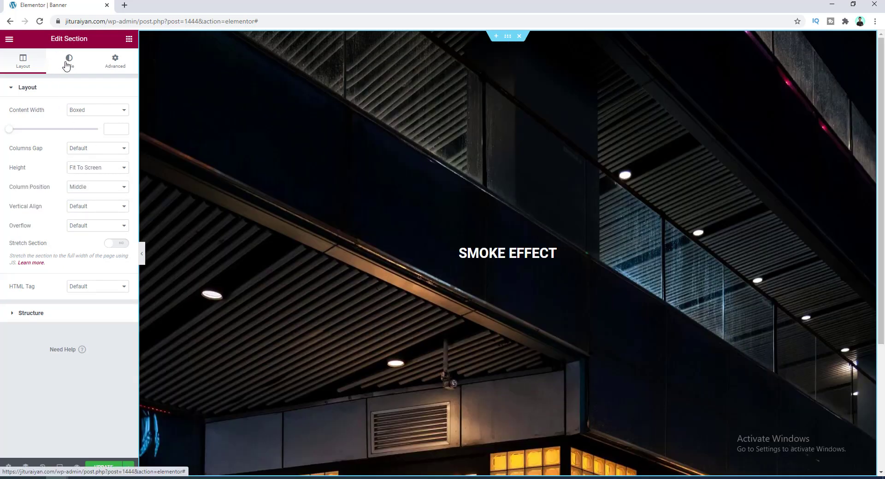
Step: Set the background photo position to Center Center and size to Cover
{"action": "left_click", "coordinate": [69, 58]}
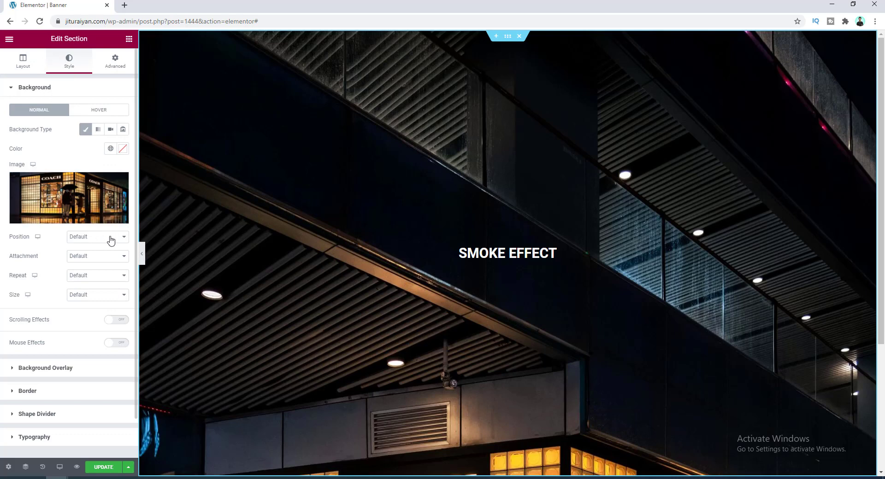
{"action": "left_click", "coordinate": [98, 237]}
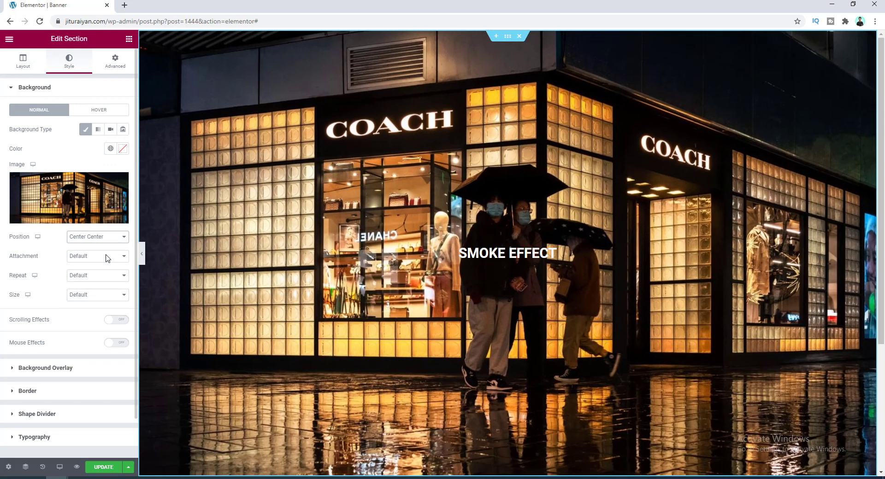
{"action": "left_click", "coordinate": [98, 295]}
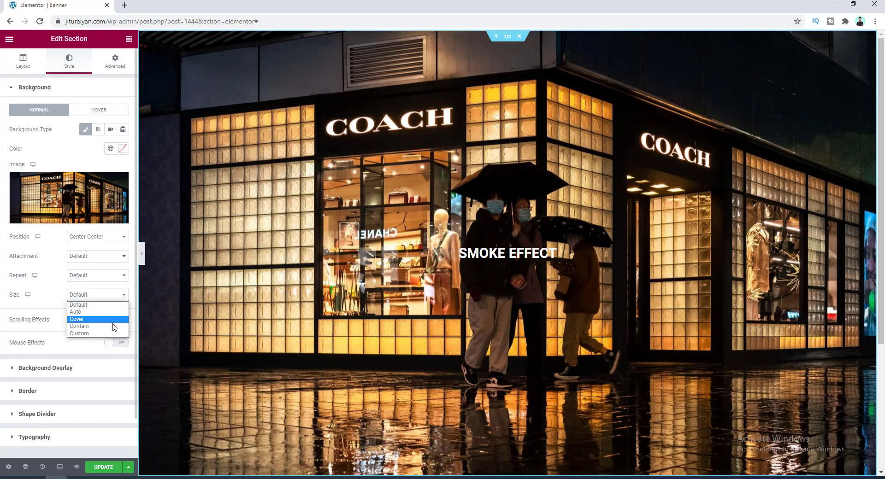
{"action": "left_click", "coordinate": [77, 319]}
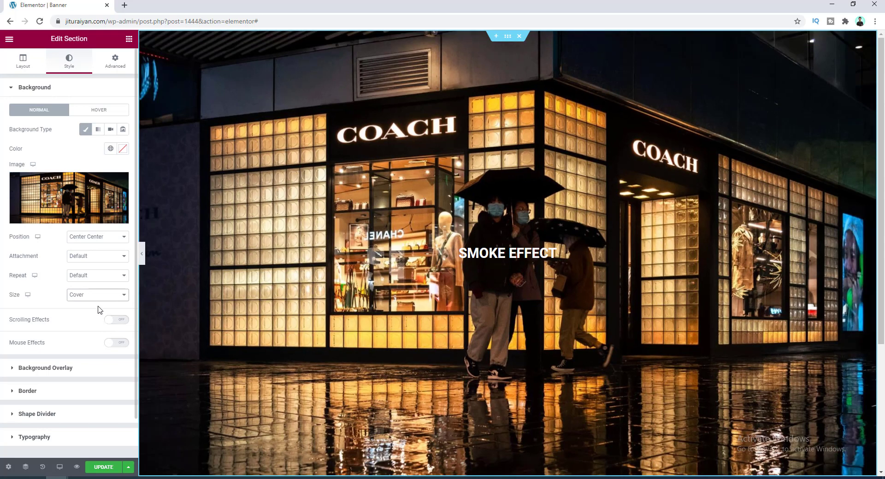
{"action": "mouse_move", "coordinate": [96, 371]}
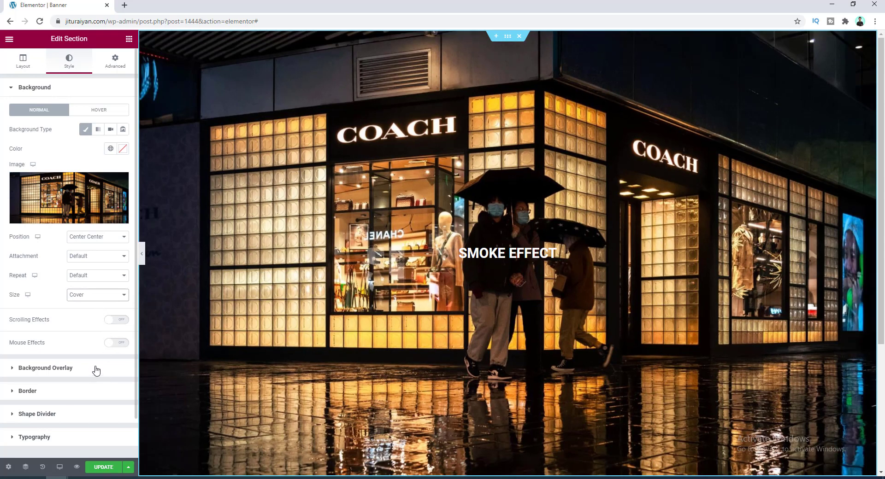
Step: Add a black background overlay over the photo at 0.8 opacity
{"action": "left_click", "coordinate": [45, 368]}
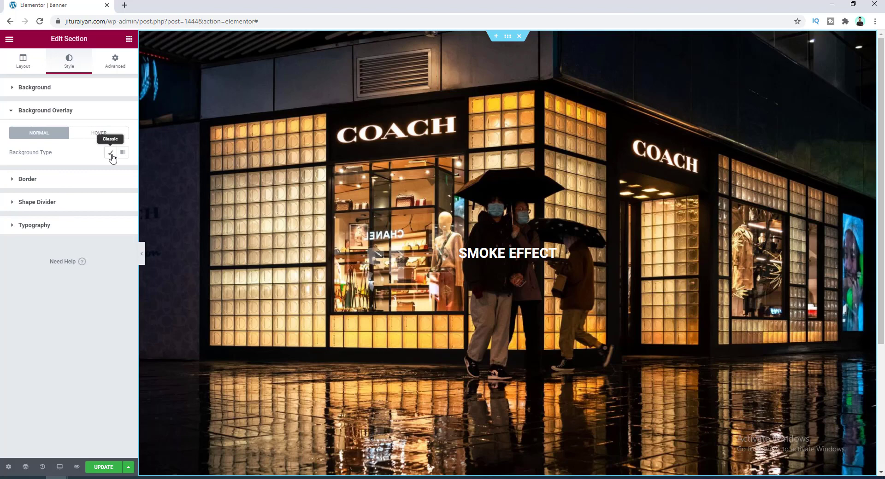
{"action": "left_click", "coordinate": [110, 152]}
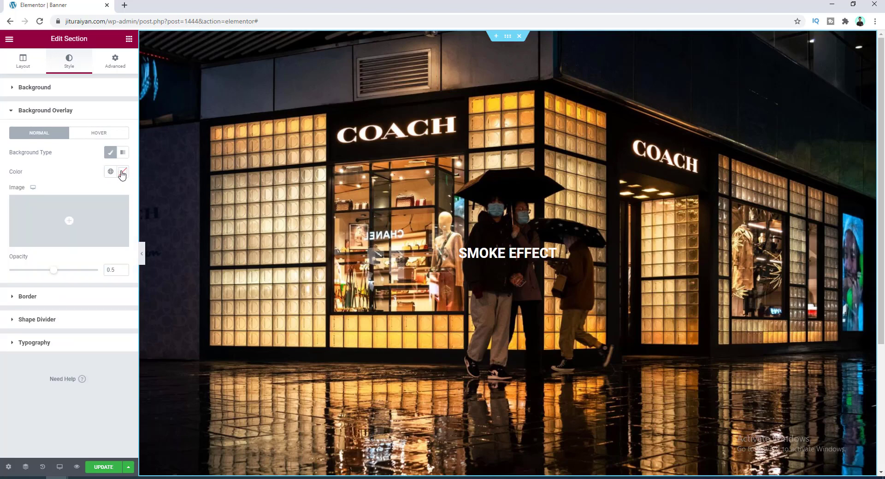
{"action": "left_click", "coordinate": [122, 172]}
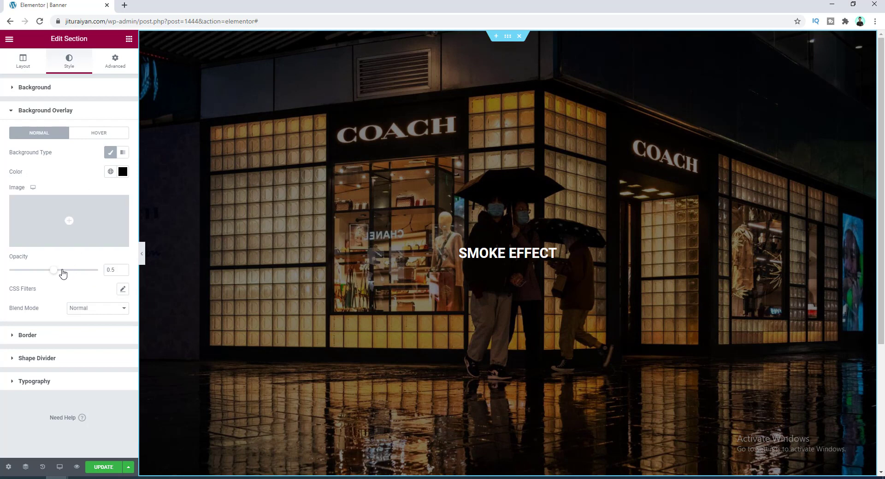
{"action": "left_click_drag", "start_coordinate": [55, 270], "coordinate": [72, 270]}
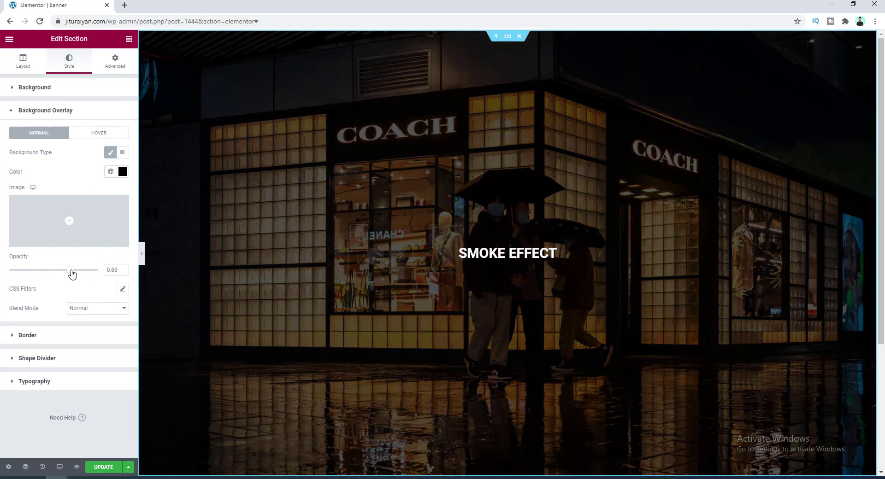
{"action": "left_click_drag", "start_coordinate": [72, 273], "coordinate": [82, 273]}
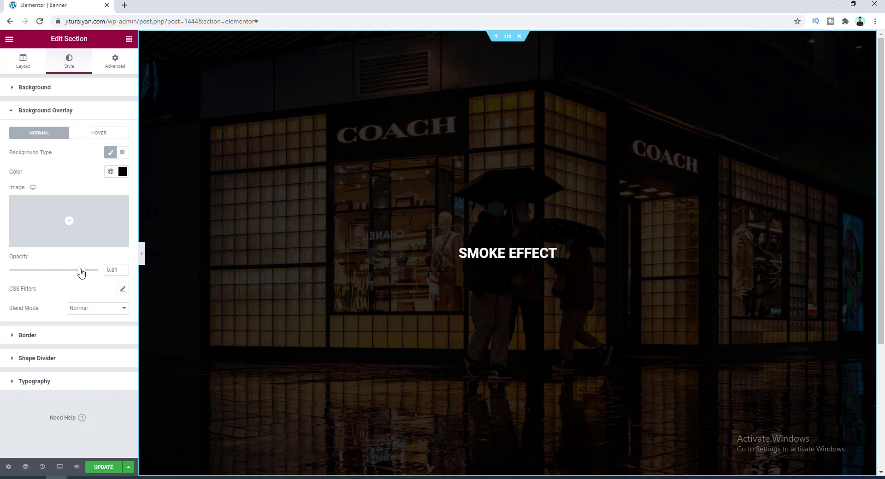
{"action": "left_click_drag", "start_coordinate": [82, 270], "coordinate": [80, 271]}
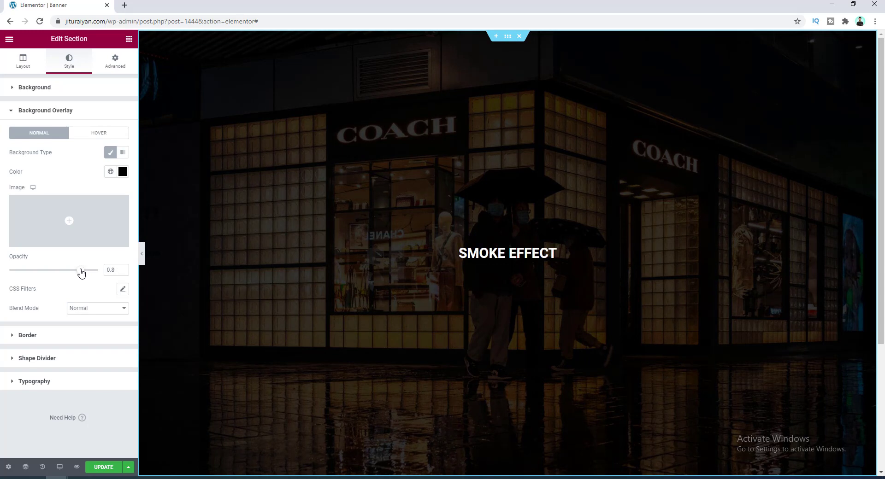
{"action": "mouse_move", "coordinate": [31, 281]}
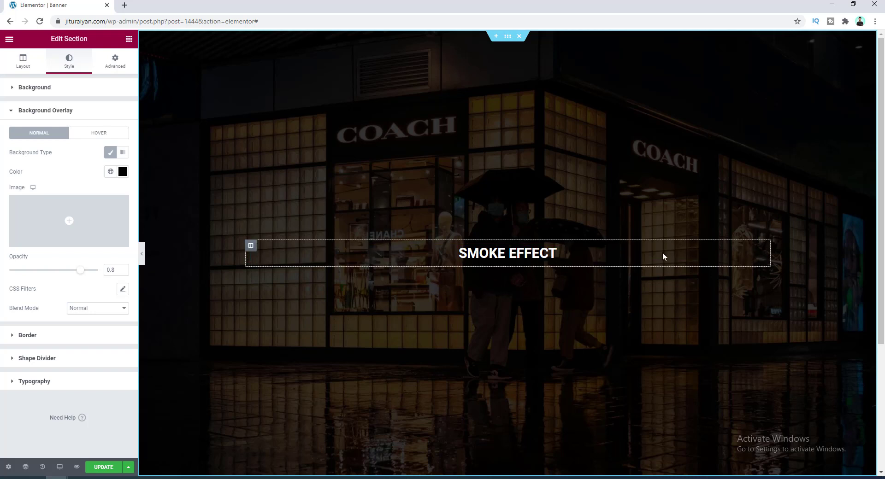
Step: Enlarge the SMOKE EFFECT heading's typography and duplicate the heading
{"action": "left_click", "coordinate": [506, 253]}
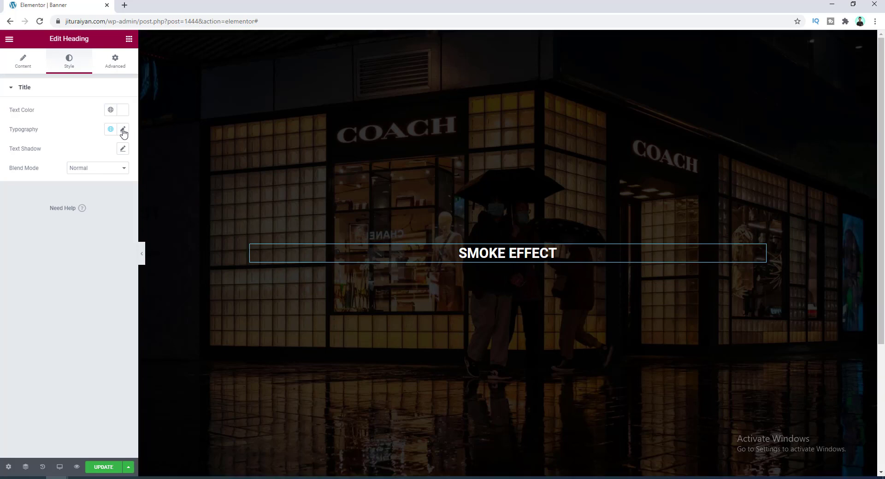
{"action": "left_click", "coordinate": [122, 131]}
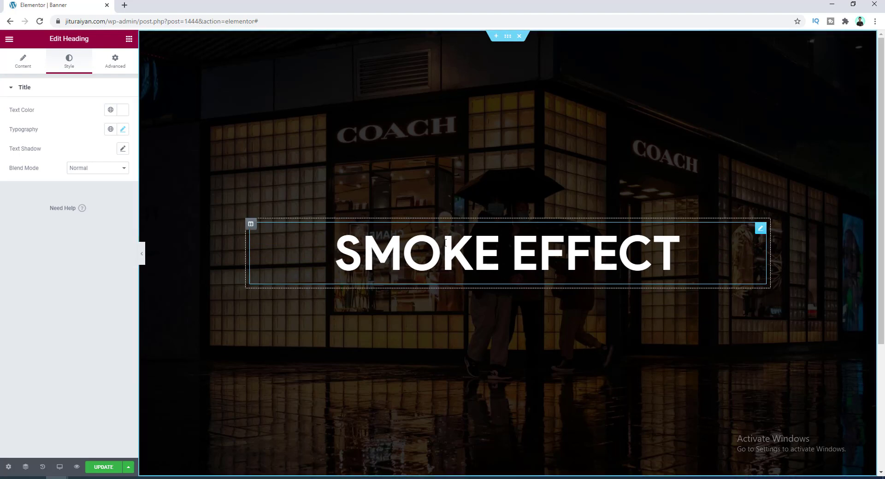
{"action": "left_click", "coordinate": [23, 61]}
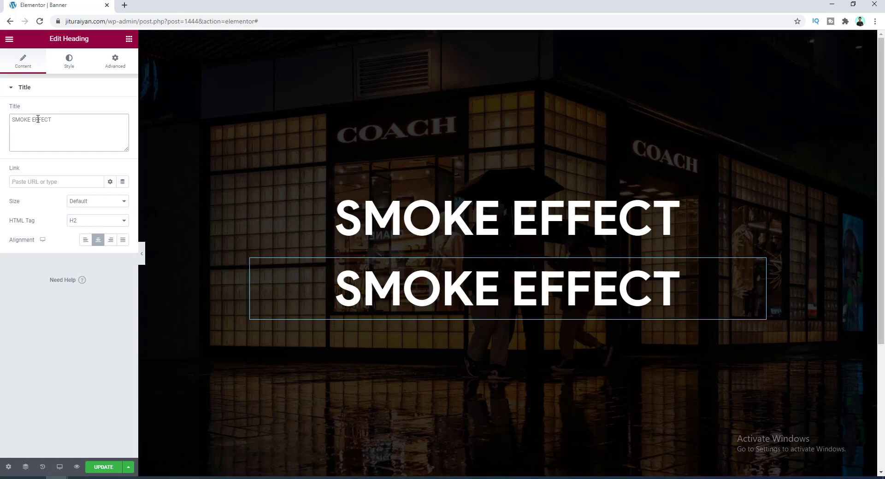
Step: Make the duplicate read 'On Elementor Website for FREE' at size 35, weight 400
{"action": "type", "text": "On Elementor Website for FREE"}
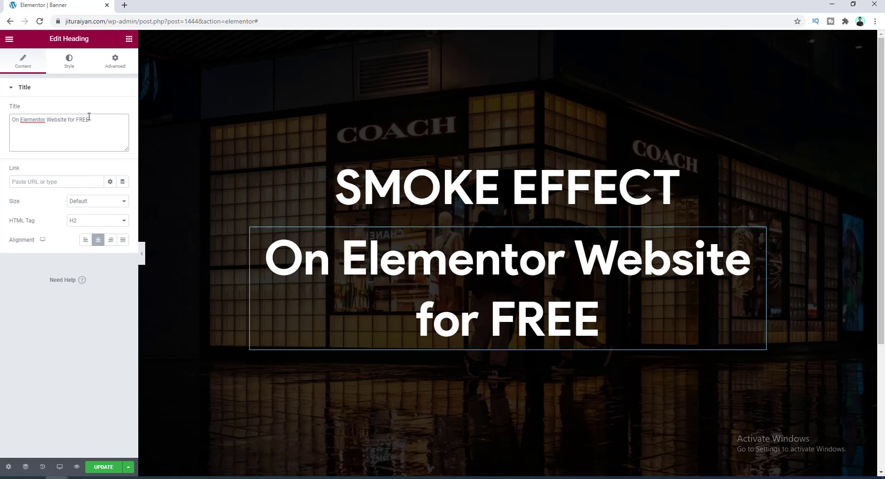
{"action": "left_click", "coordinate": [68, 62]}
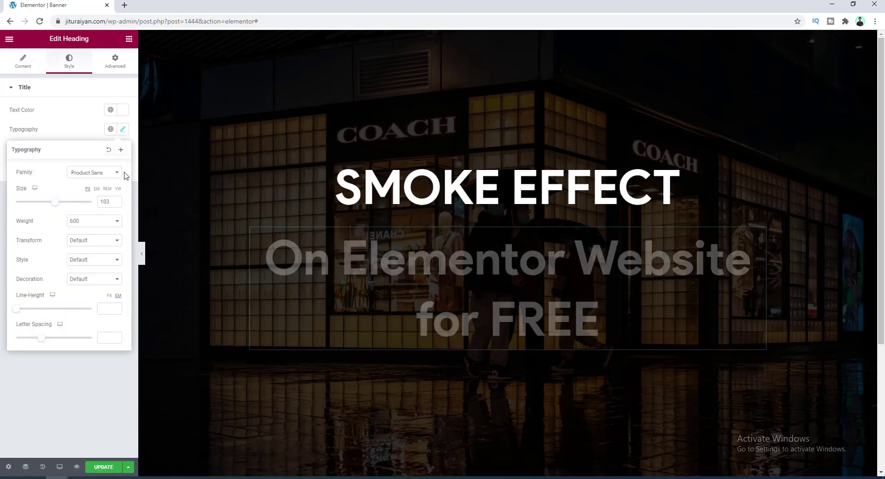
{"action": "left_click_drag", "start_coordinate": [54, 202], "coordinate": [51, 202]}
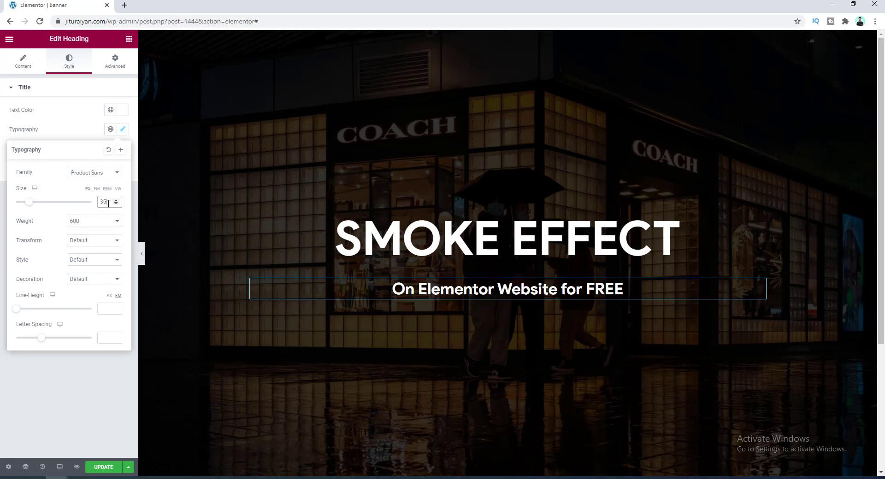
{"action": "left_click", "coordinate": [94, 221]}
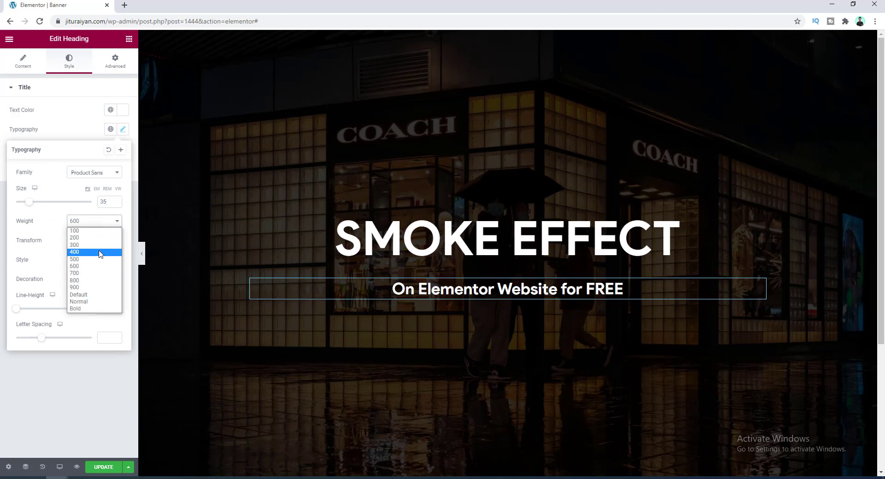
{"action": "left_click", "coordinate": [74, 253]}
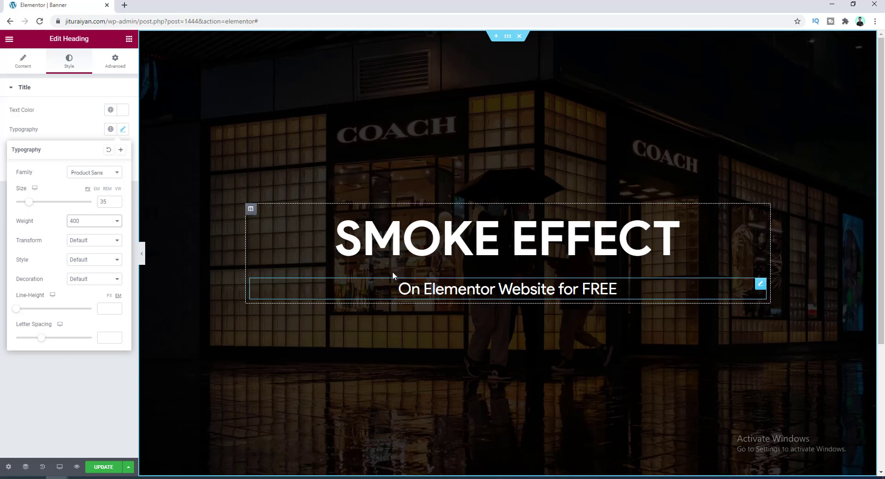
{"action": "left_click", "coordinate": [114, 62]}
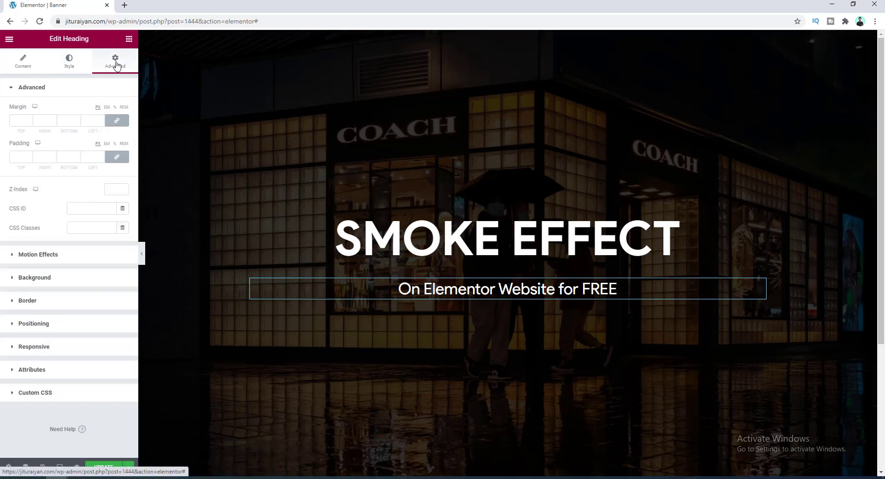
{"action": "mouse_move", "coordinate": [116, 121]}
{"action": "type", "text": "-11"}
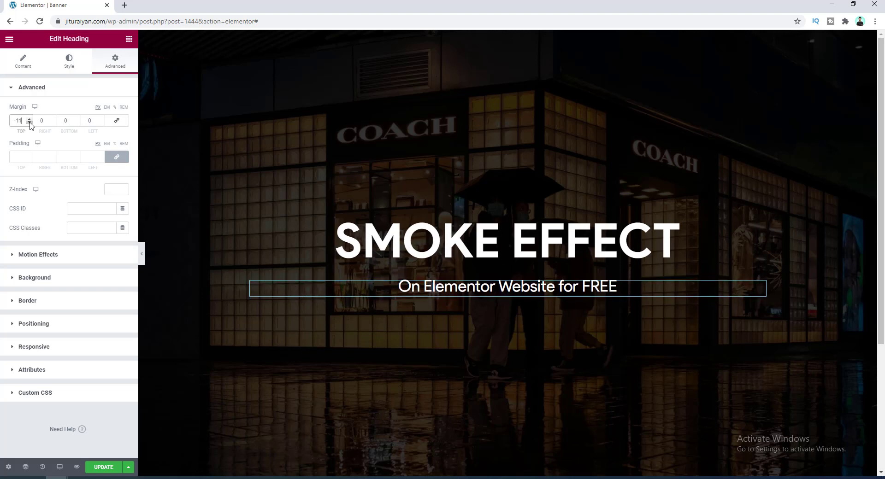
Step: Set the subtitle's top margin to -22, preview the page and switch to the tutorial tab
{"action": "left_click", "coordinate": [30, 123]}
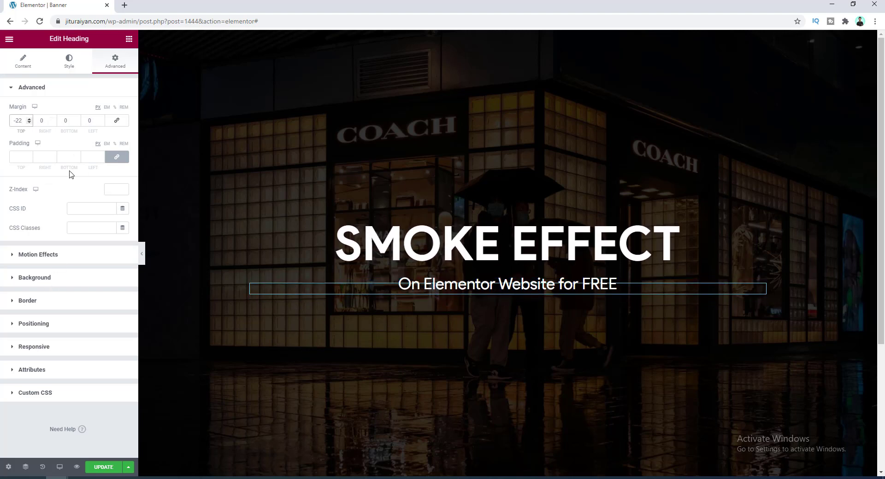
{"action": "left_click", "coordinate": [103, 467]}
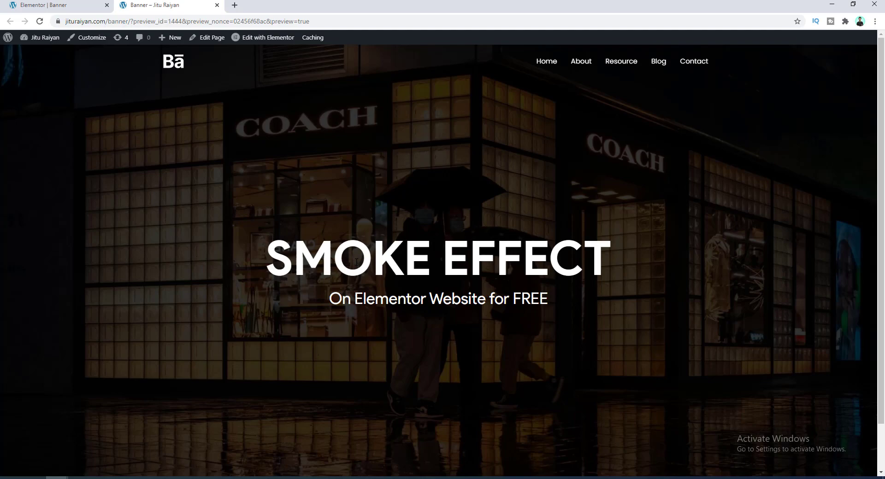
{"action": "left_click", "coordinate": [276, 5]}
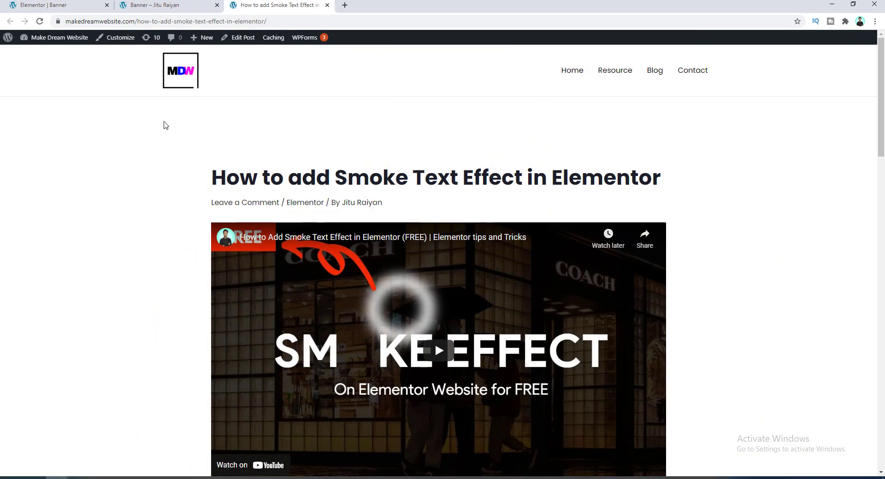
Step: Scroll to 'Code snippet for Smoke Animation' and copy the code
{"action": "scroll", "scroll_direction": "down", "scroll_amount": 3}
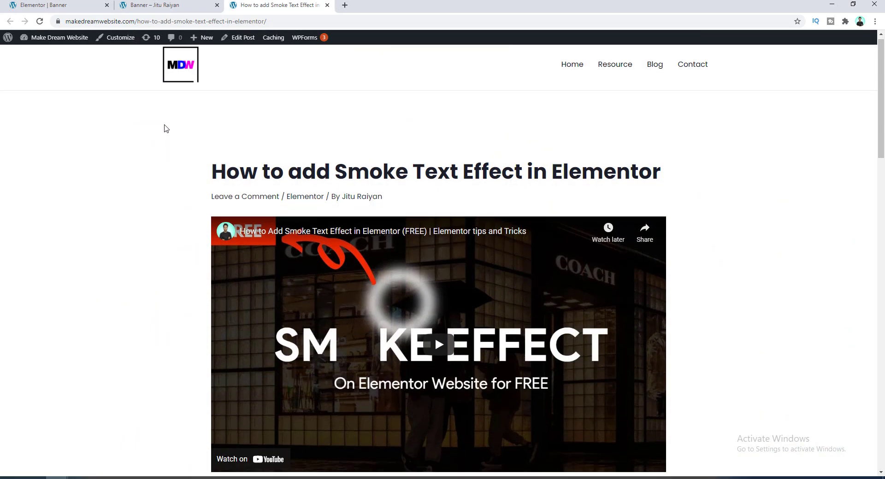
{"action": "scroll", "scroll_direction": "down", "scroll_amount": 3}
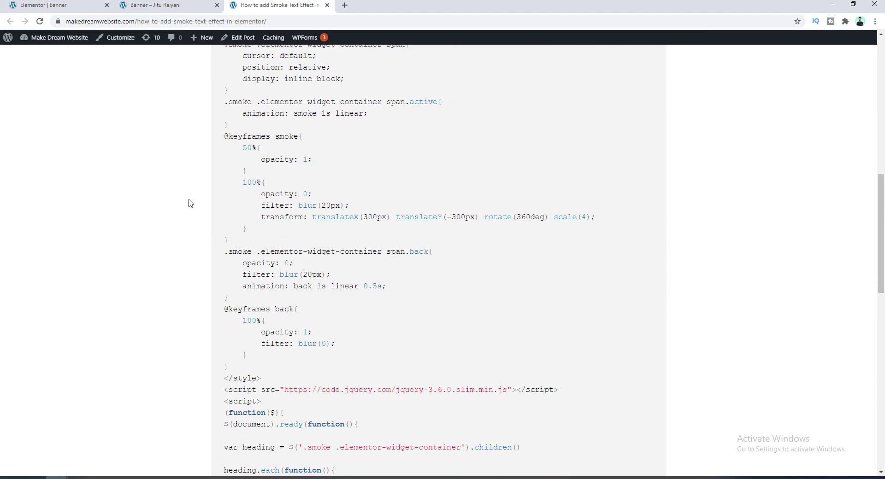
{"action": "scroll", "scroll_direction": "down", "scroll_amount": 3}
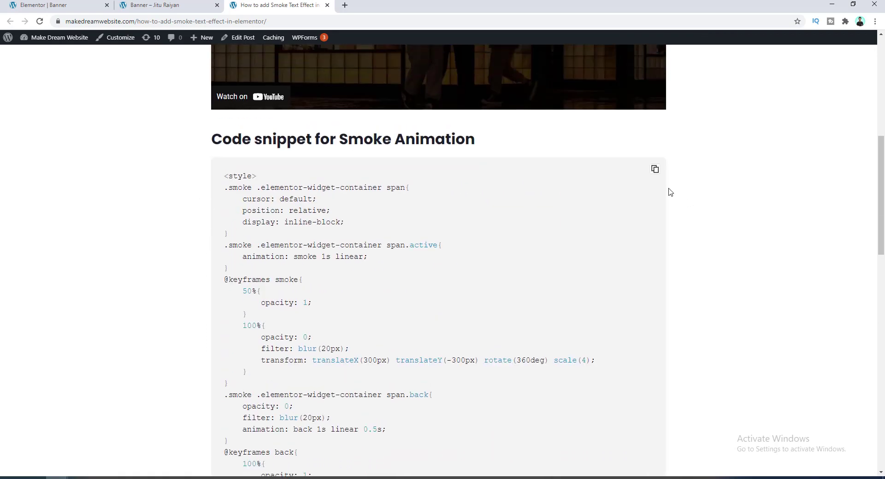
{"action": "left_click", "coordinate": [655, 170]}
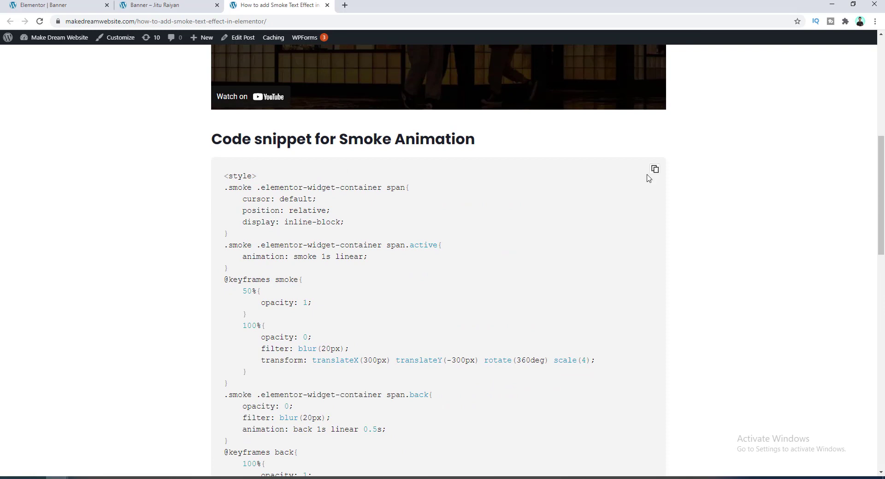
{"action": "left_click", "coordinate": [45, 12]}
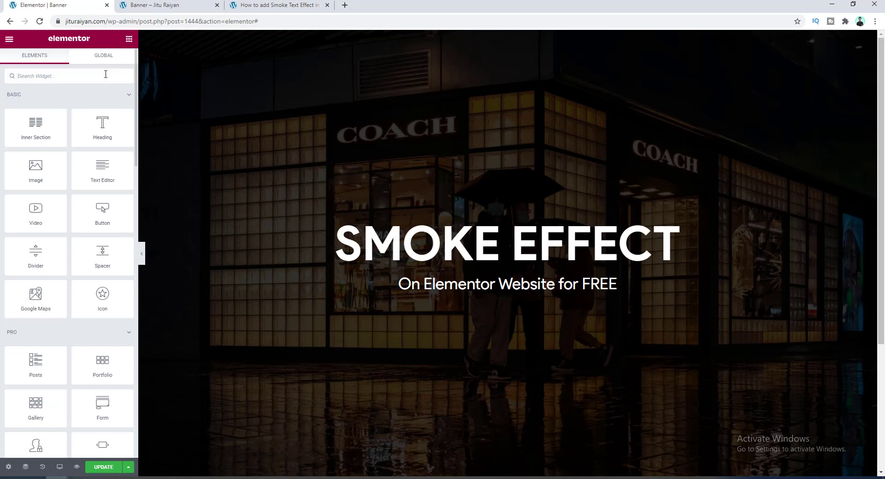
Step: Find the HTML widget and drop it below the subtitle in the section
{"action": "type", "text": "html"}
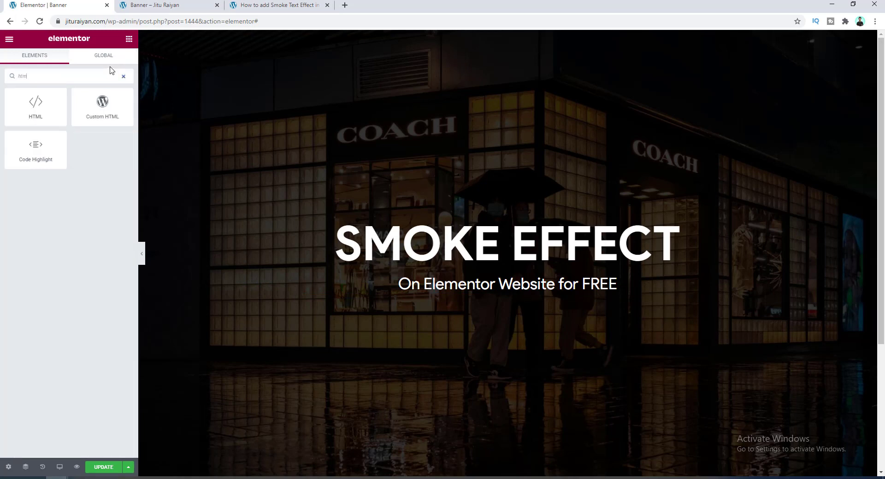
{"action": "left_click_drag", "start_coordinate": [35, 104], "coordinate": [449, 277]}
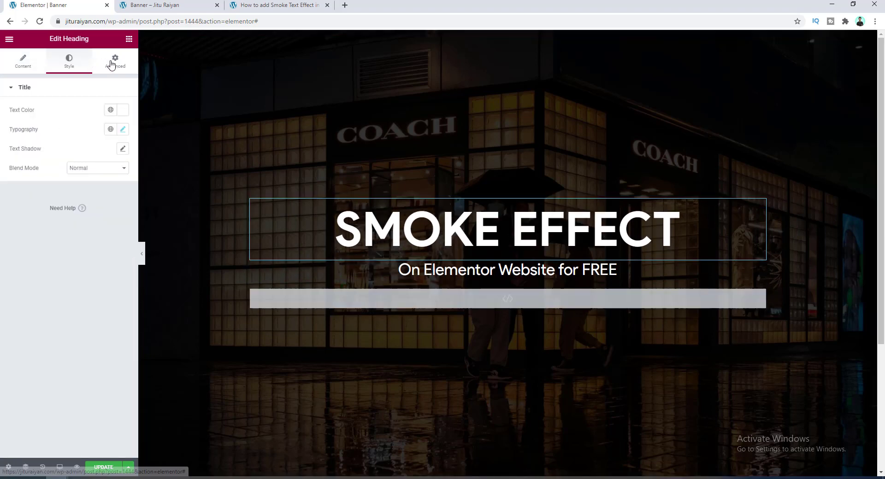
Step: Enter 'smoke' as the heading's CSS class in Advanced settings
{"action": "left_click", "coordinate": [114, 60]}
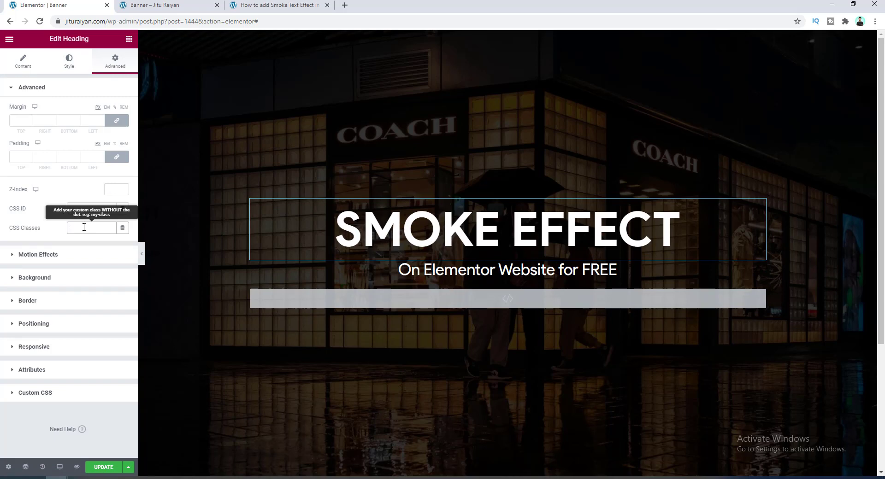
{"action": "type", "text": "smoke"}
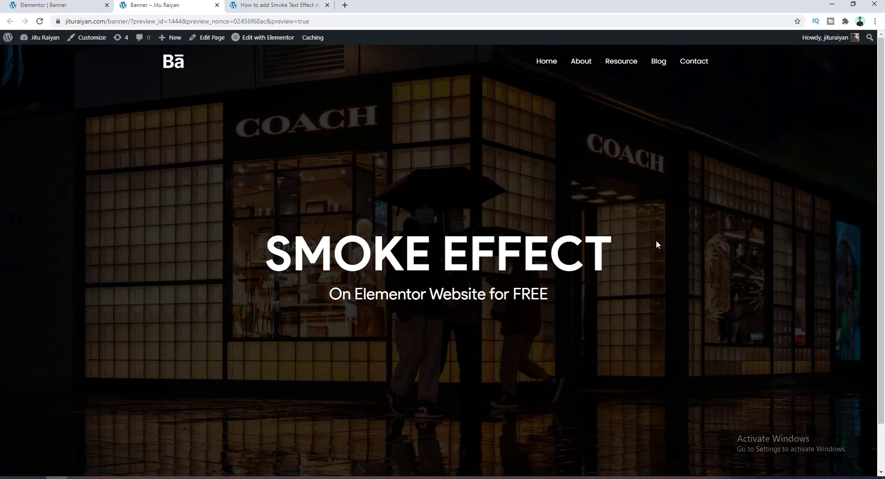
{"action": "mouse_move", "coordinate": [664, 253]}
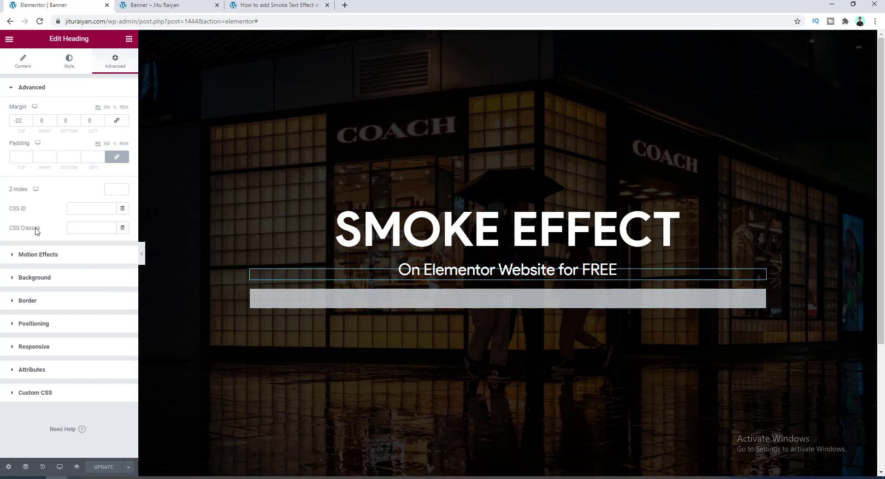
Step: Add the 'smoke' CSS class to the subtitle and update the page
{"action": "type", "text": "sm"}
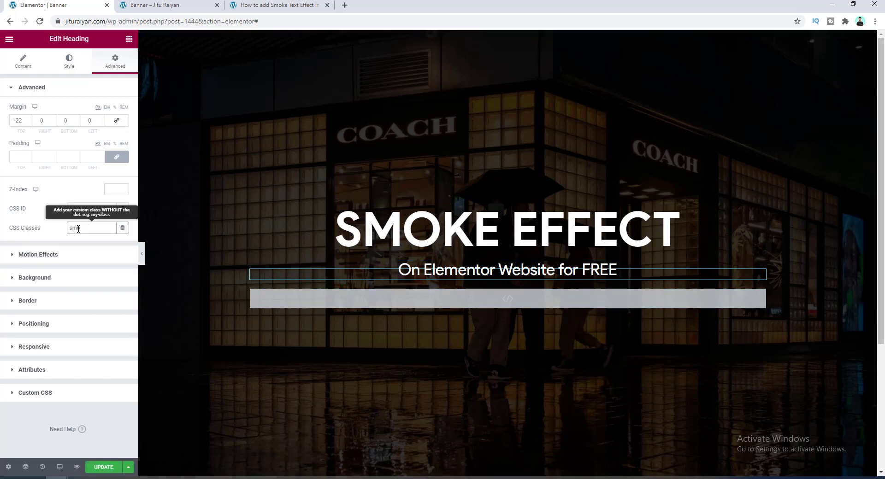
{"action": "left_click", "coordinate": [171, 6]}
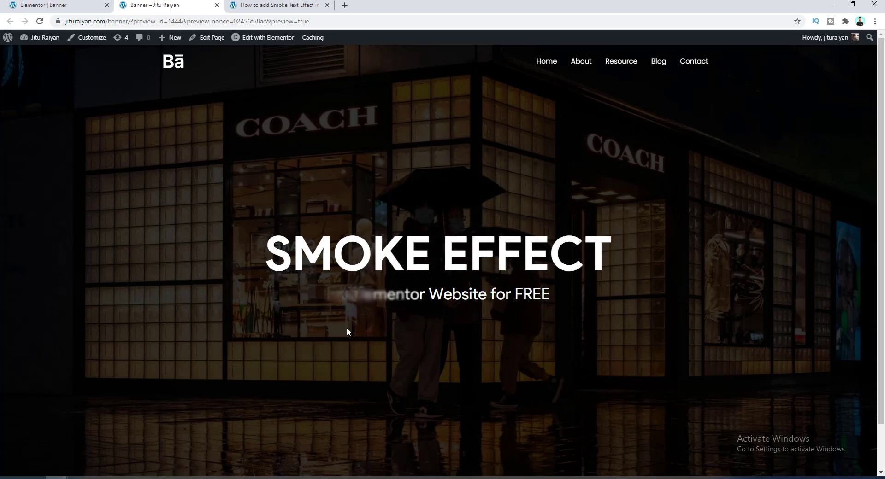
Step: Return from the live preview to the Elementor editor tab
{"action": "left_click", "coordinate": [46, 7]}
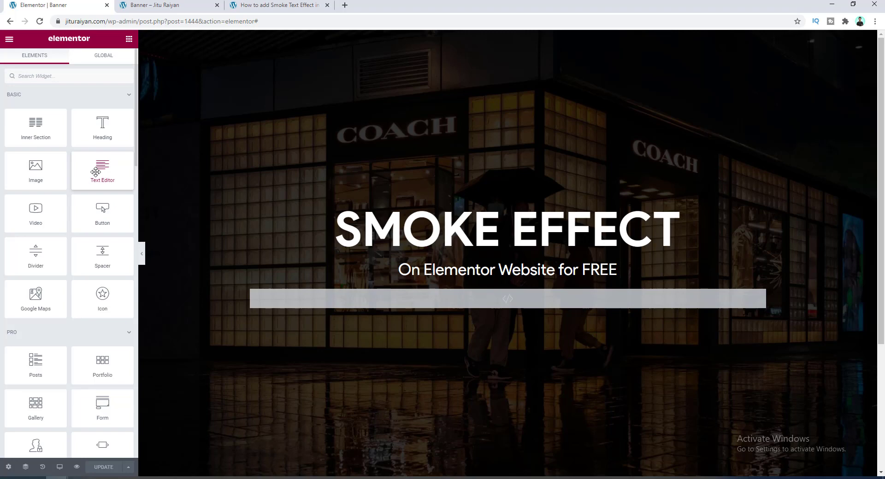
Step: Drop a Text Editor widget below the subtitle and bring up its Advanced settings
{"action": "left_click_drag", "start_coordinate": [103, 169], "coordinate": [338, 280]}
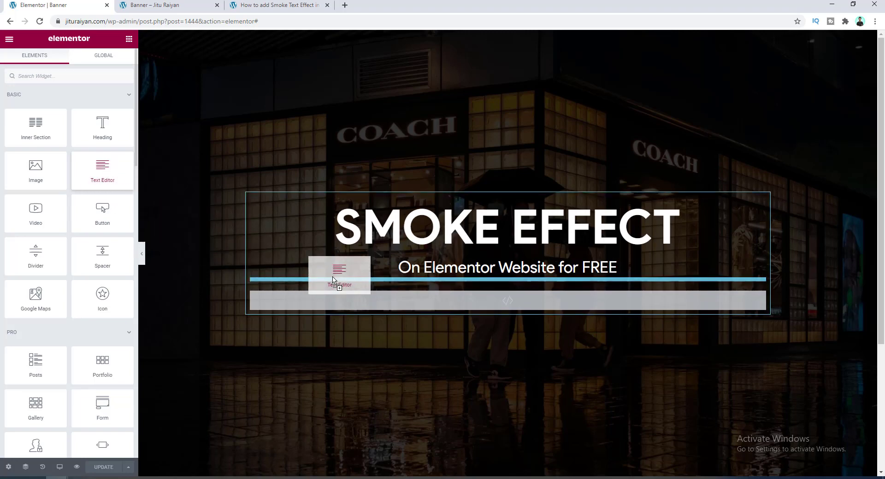
{"action": "left_click", "coordinate": [339, 273]}
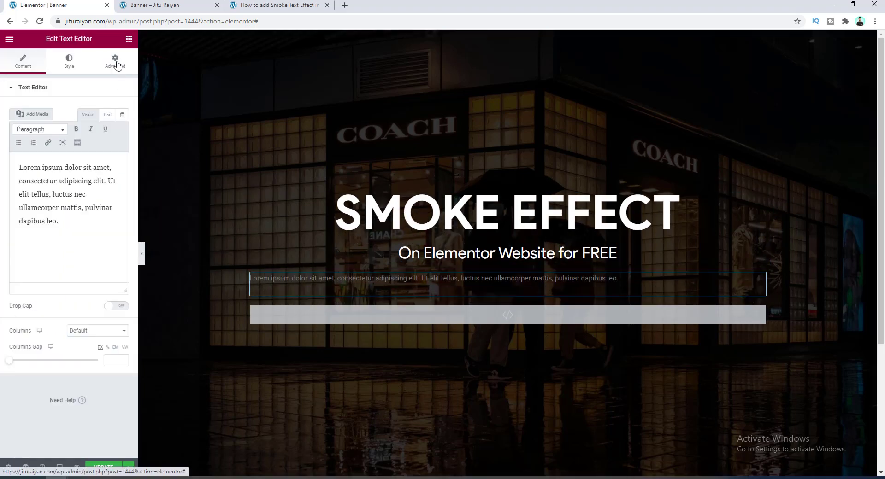
{"action": "left_click", "coordinate": [115, 61]}
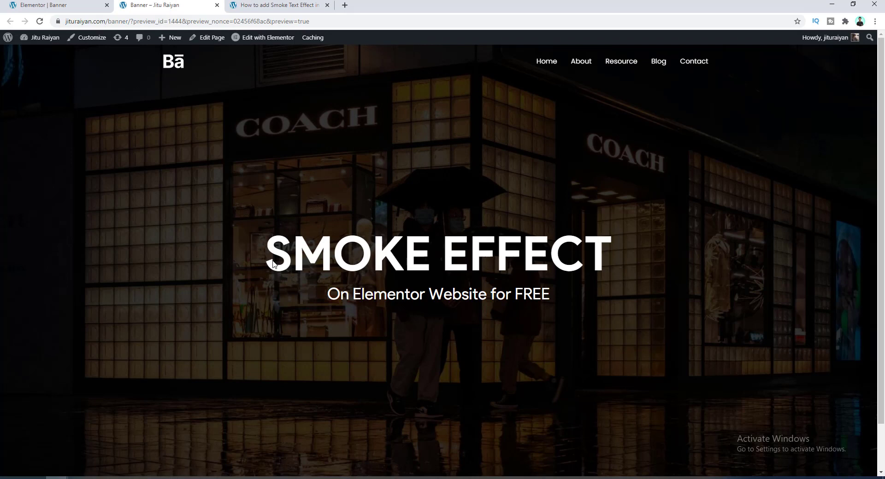
{"action": "mouse_move", "coordinate": [238, 288]}
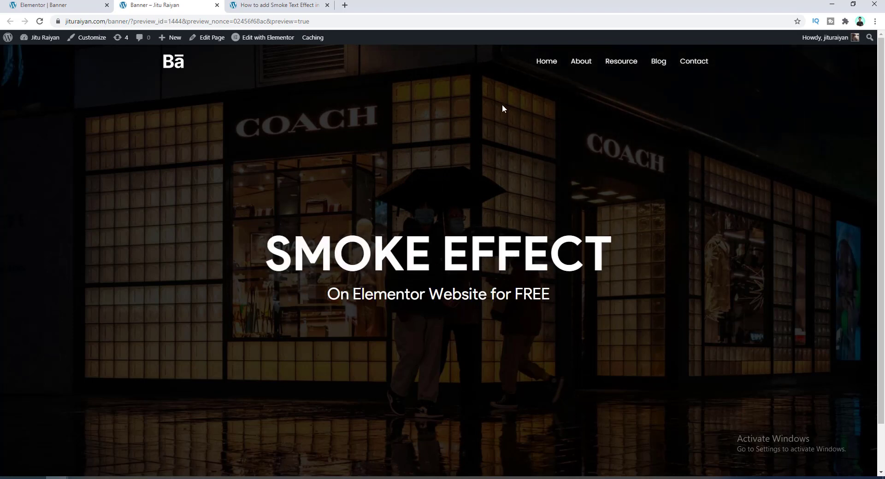
Step: Switch back to Elementor to view the HTML widget's smoke animation code
{"action": "left_click", "coordinate": [44, 6]}
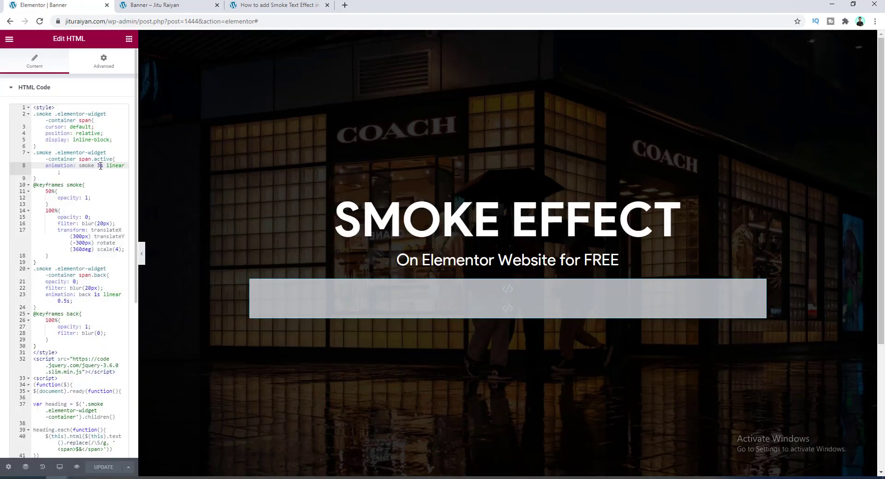